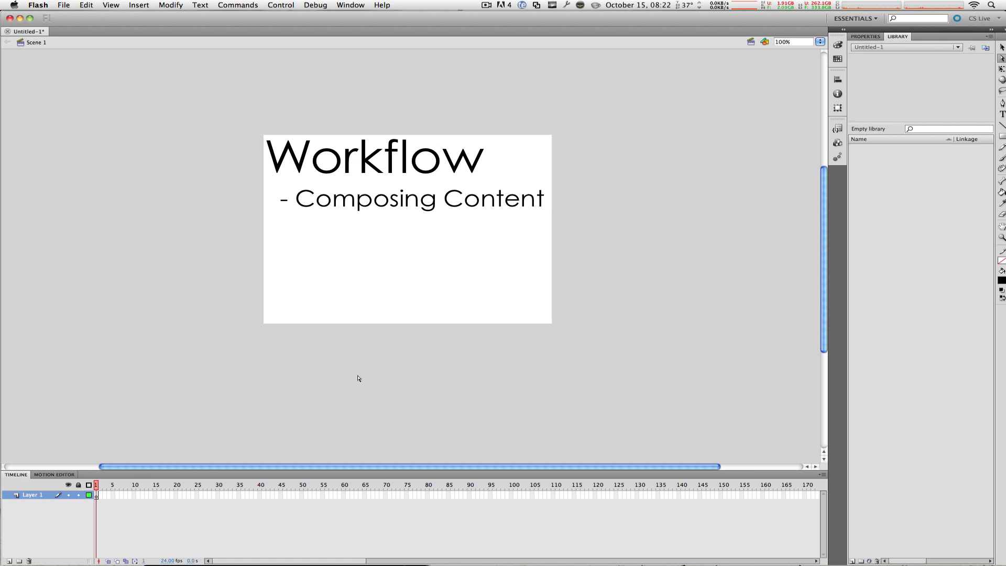
type("- Save File")
type("- Publish Flash Content")
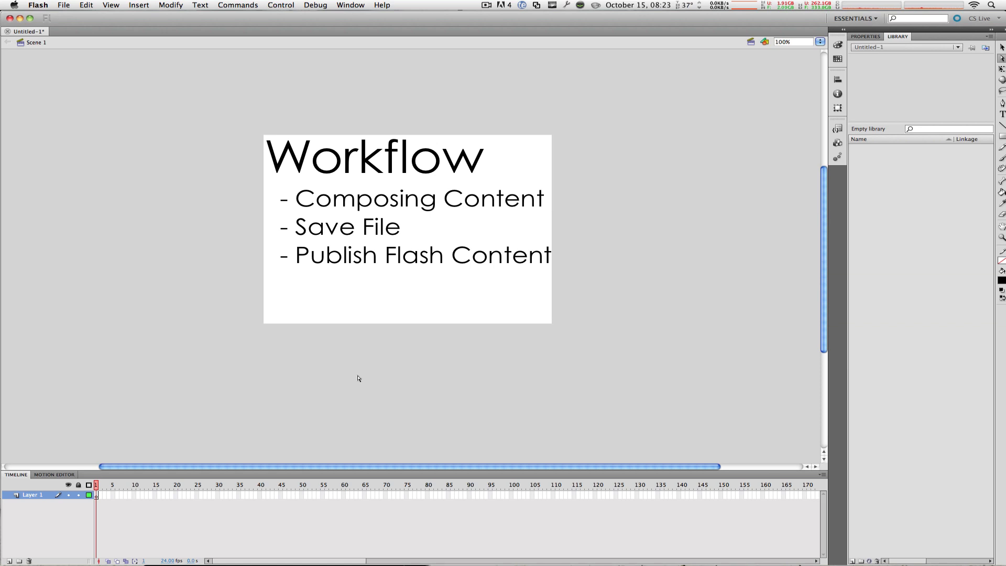
type("- HTML File")
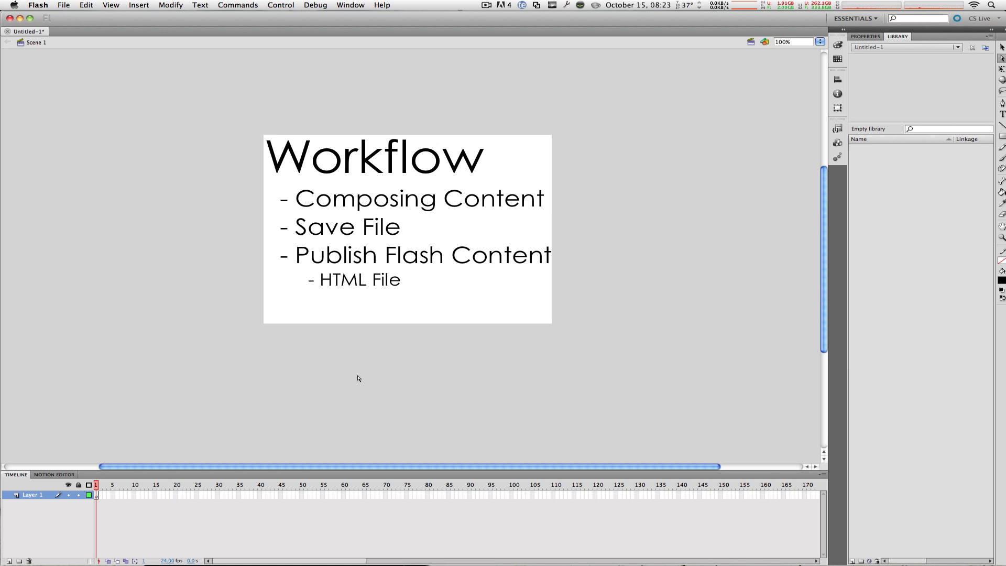
type("- Flash File")
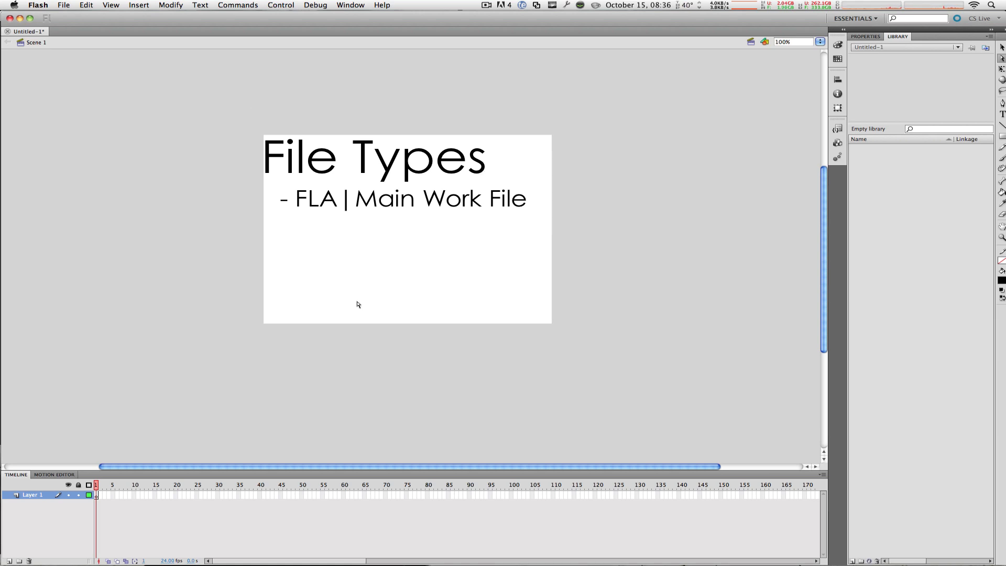
type("- SWF | FLA Output File")
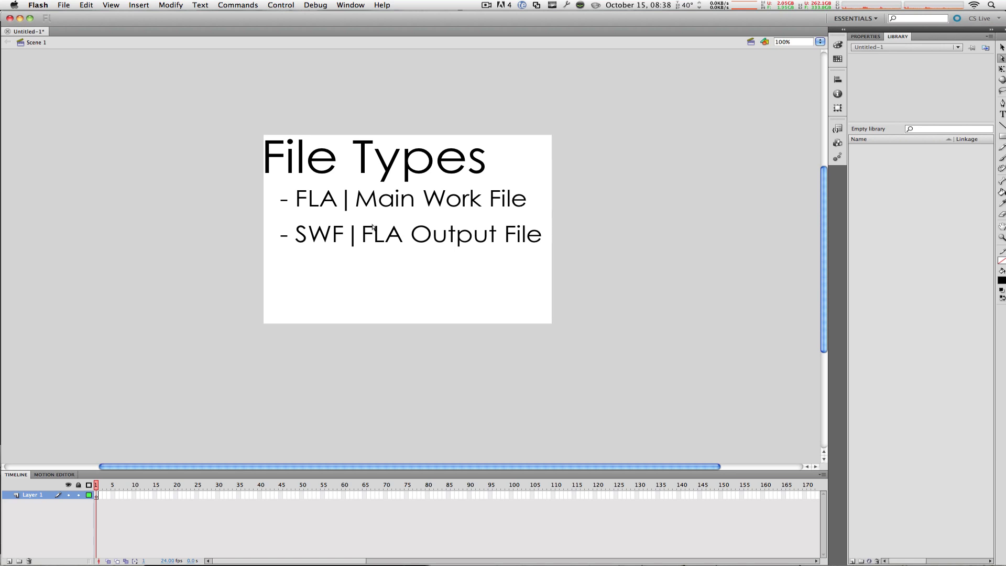
mouse_move(490, 418)
type("- FLV & F4V |  Video File")
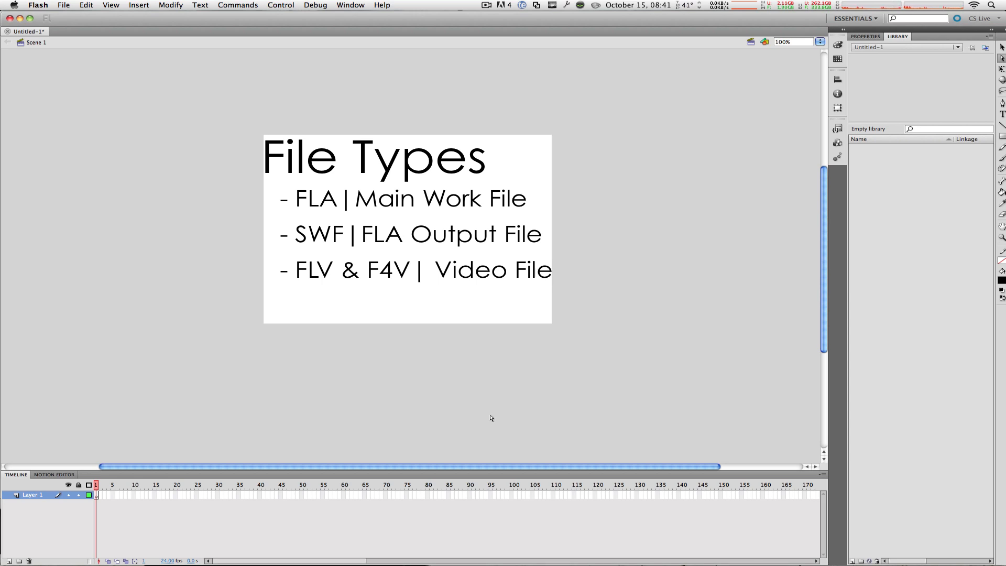
mouse_move(490, 422)
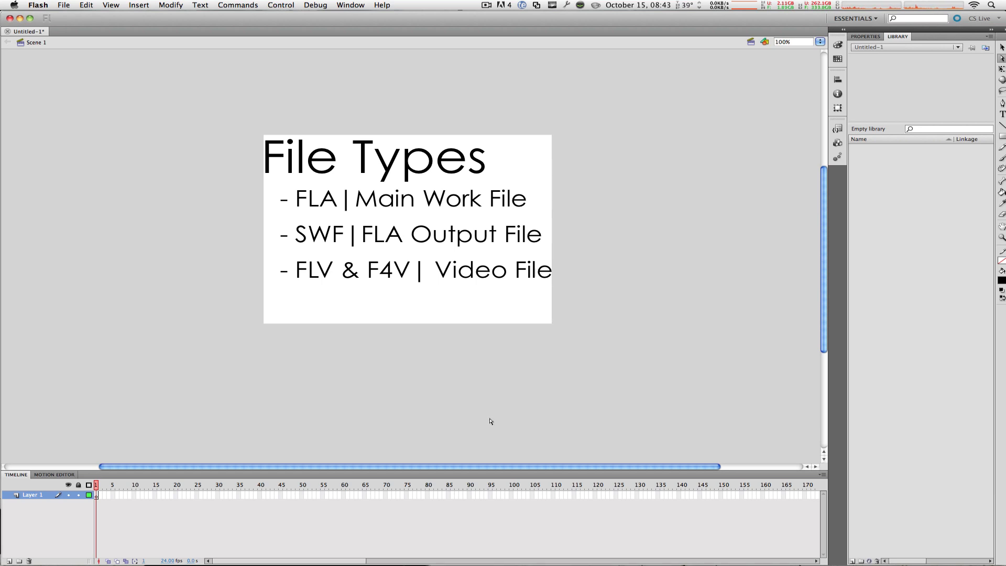
type("- AS |  Actionscript File")
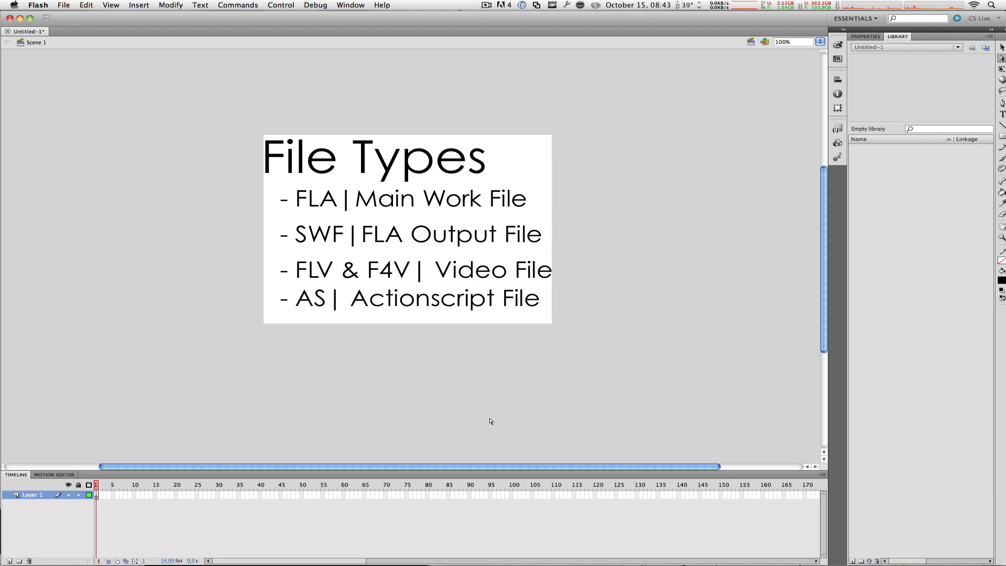